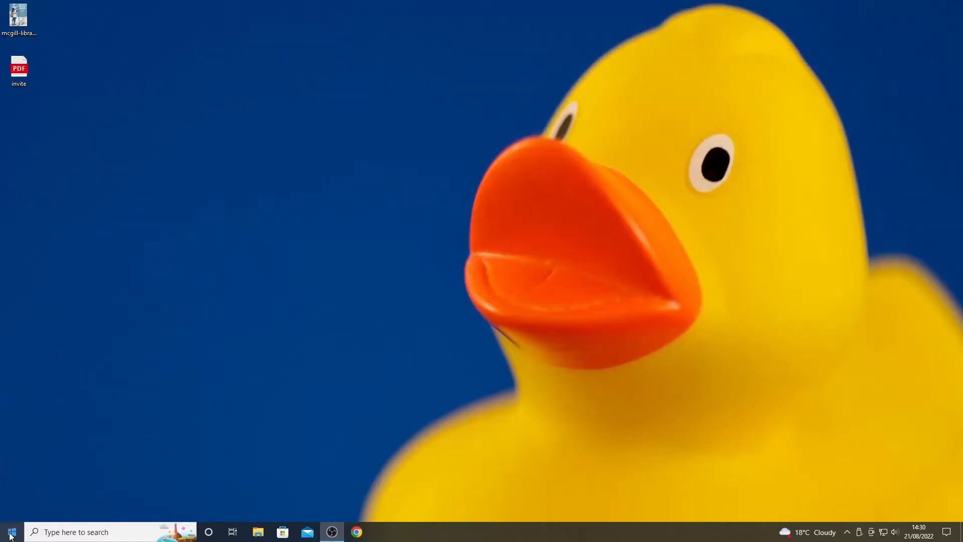
Search the Start menu for 'printer' settings.
{"action": "left_click", "coordinate": [10, 531]}
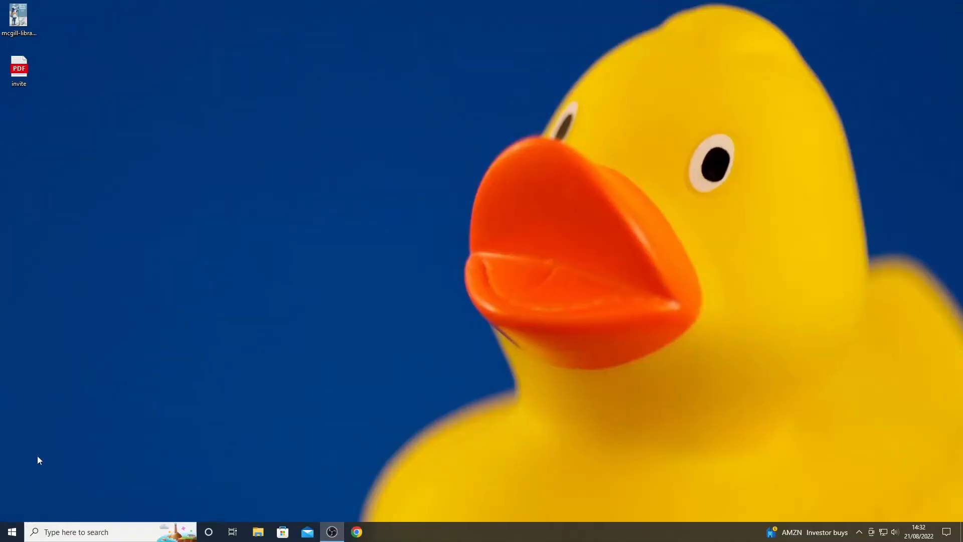
{"action": "left_click", "coordinate": [12, 532]}
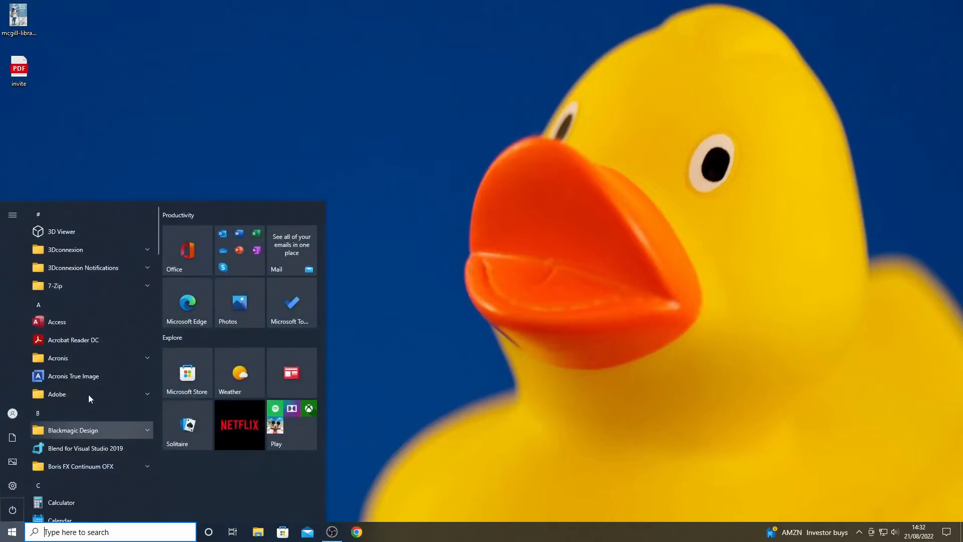
{"action": "type", "text": "p"}
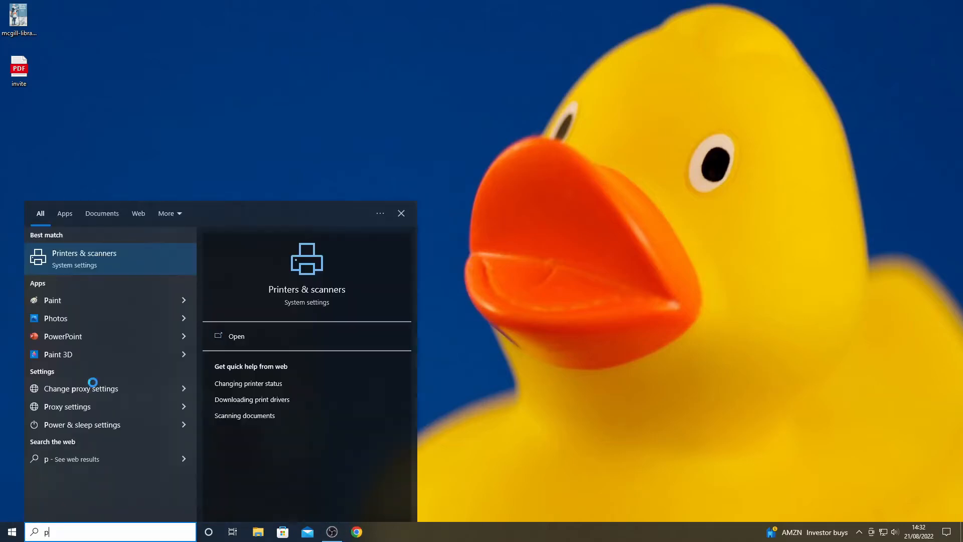
{"action": "type", "text": "rinter"}
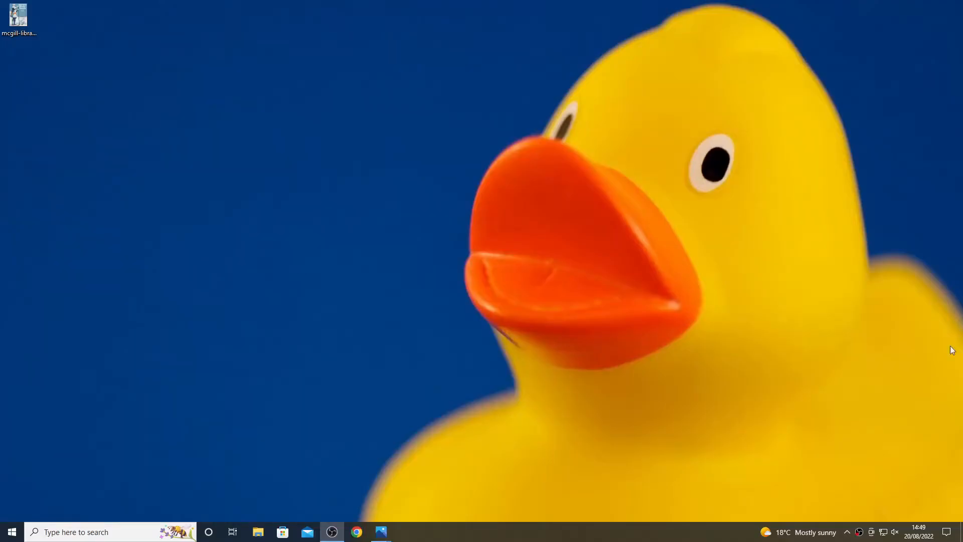
{"action": "mouse_move", "coordinate": [554, 303]}
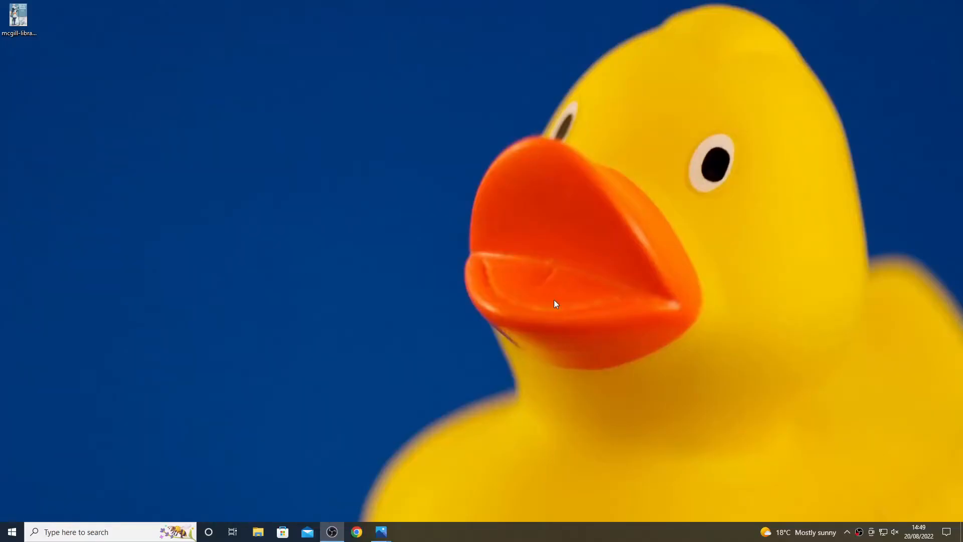
{"action": "mouse_move", "coordinate": [499, 264]}
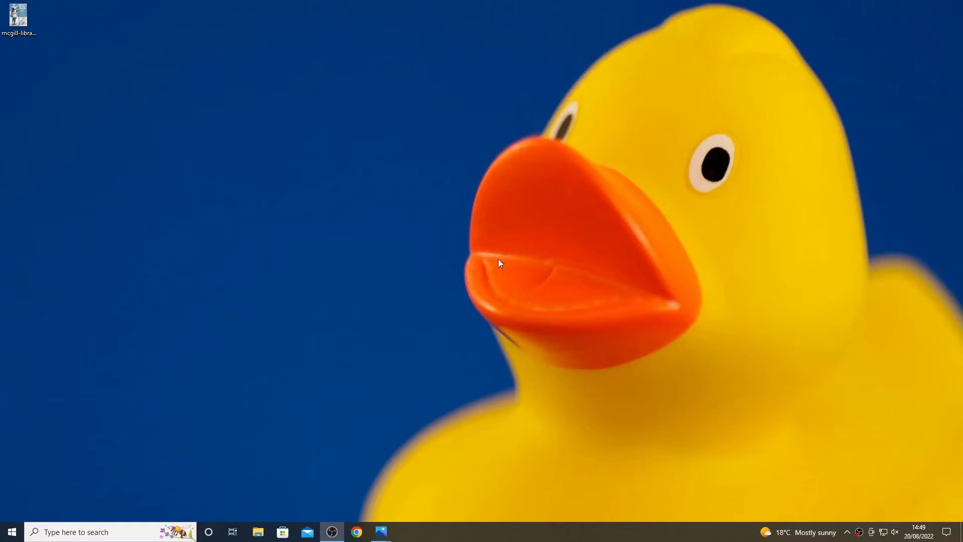
{"action": "mouse_move", "coordinate": [193, 177]}
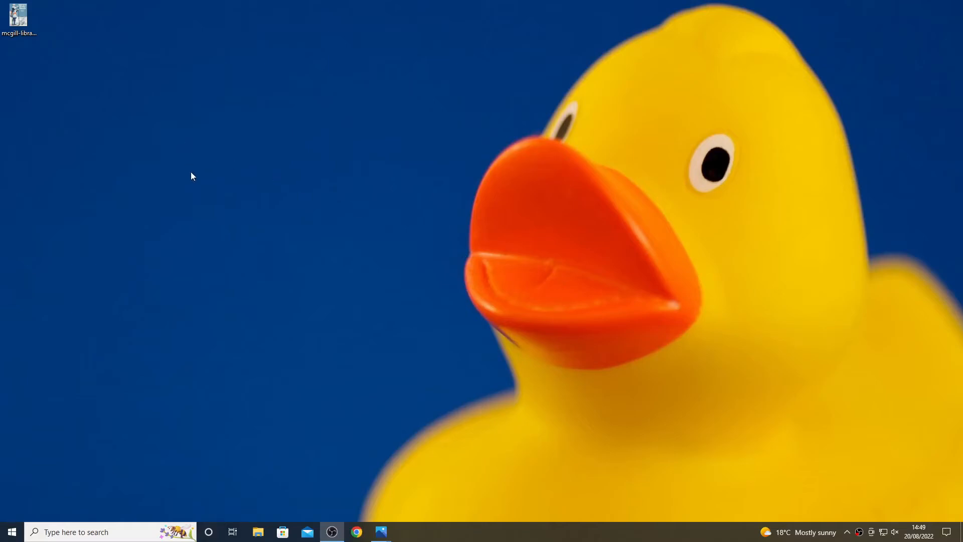
{"action": "mouse_move", "coordinate": [114, 125]}
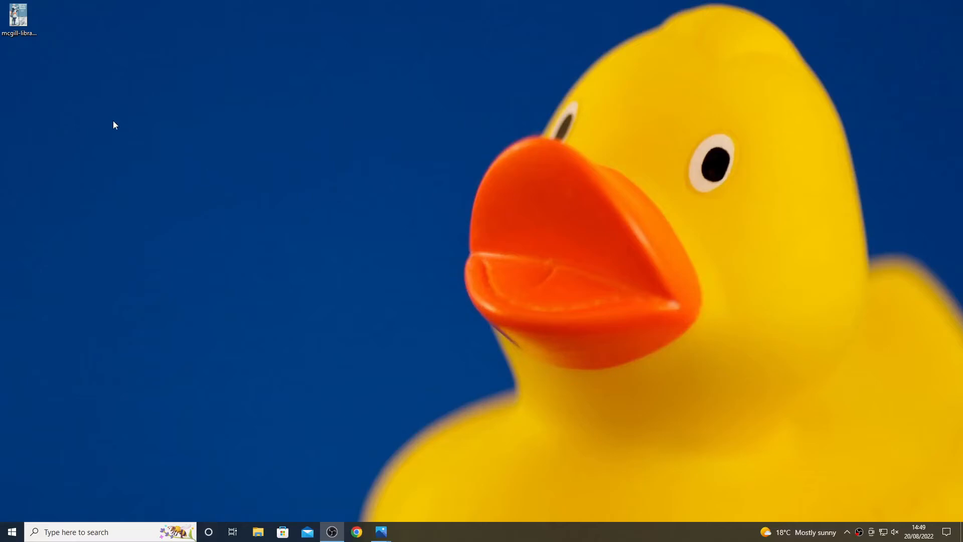
{"action": "mouse_move", "coordinate": [31, 63]}
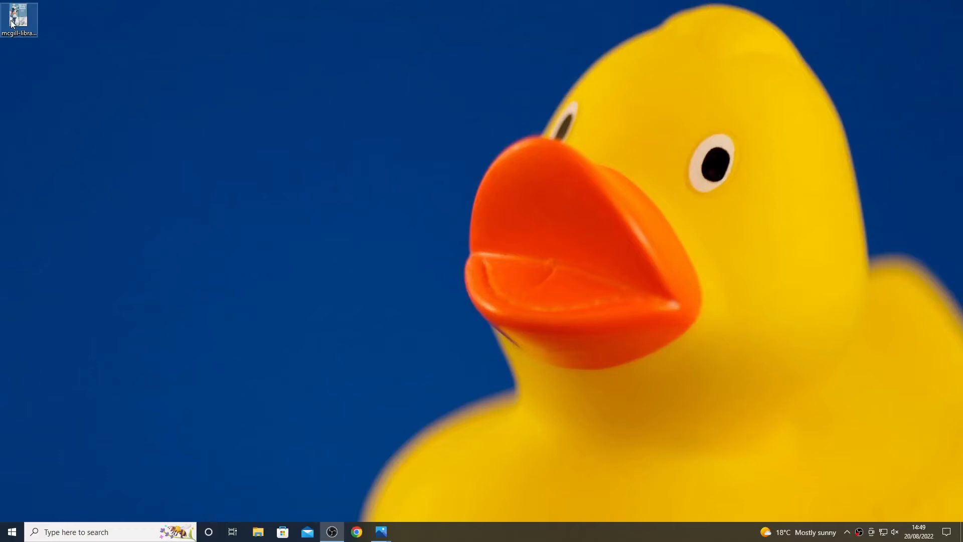
Open the mcgill-library JPG of the Montreal Winter Sports poster in Photos.
{"action": "double_click", "coordinate": [18, 15]}
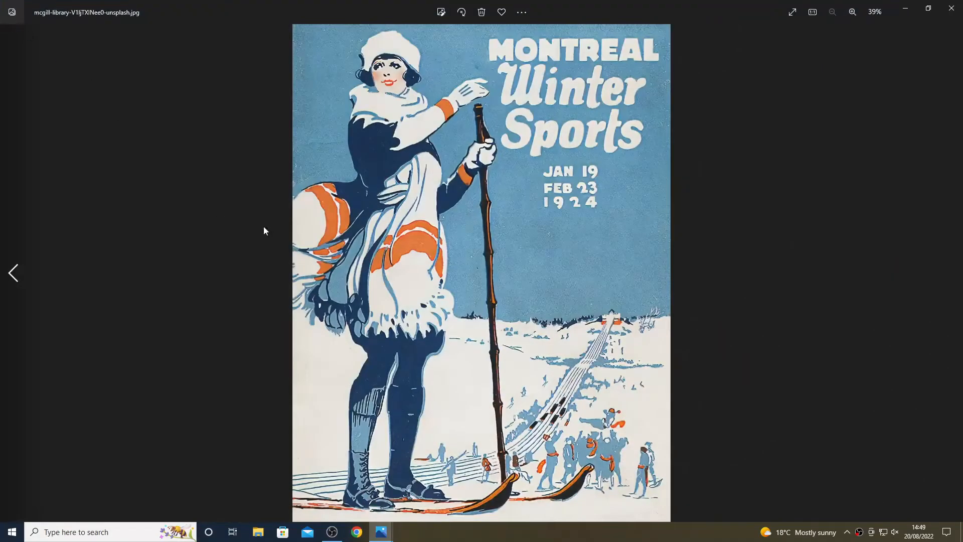
{"action": "mouse_move", "coordinate": [521, 12]}
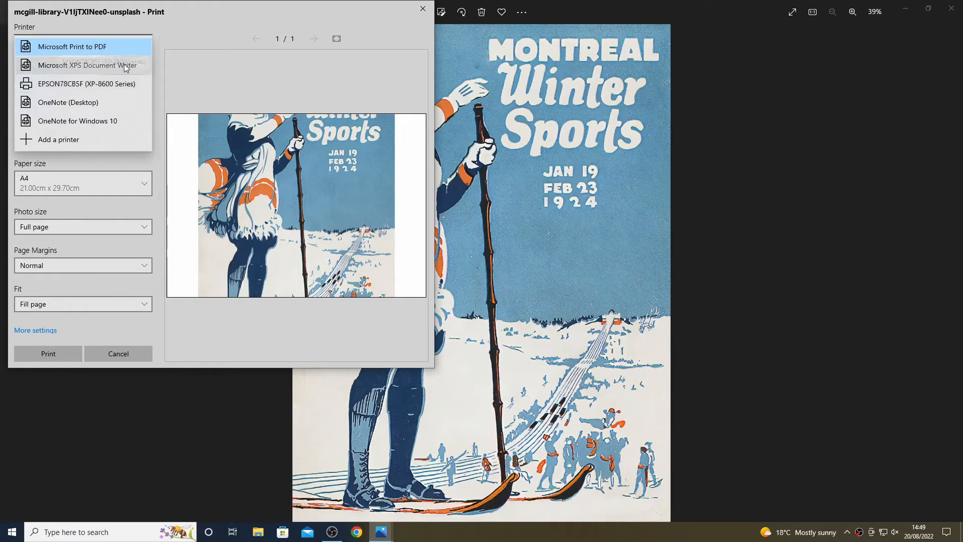
Print the poster via Microsoft Print to PDF, portrait, shrink to fit, saved as 'ski-sport' on the desktop.
{"action": "left_click", "coordinate": [72, 46]}
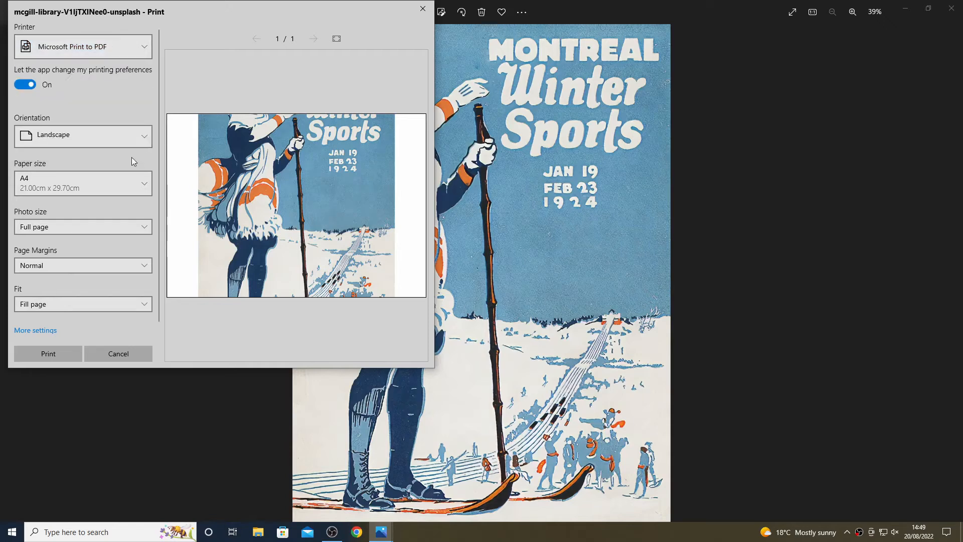
{"action": "left_click", "coordinate": [83, 135]}
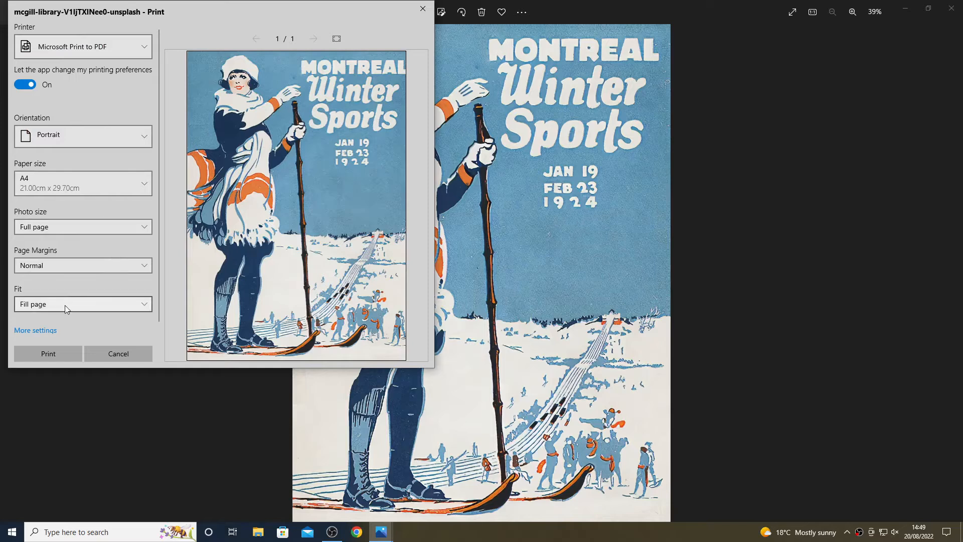
{"action": "left_click", "coordinate": [83, 303]}
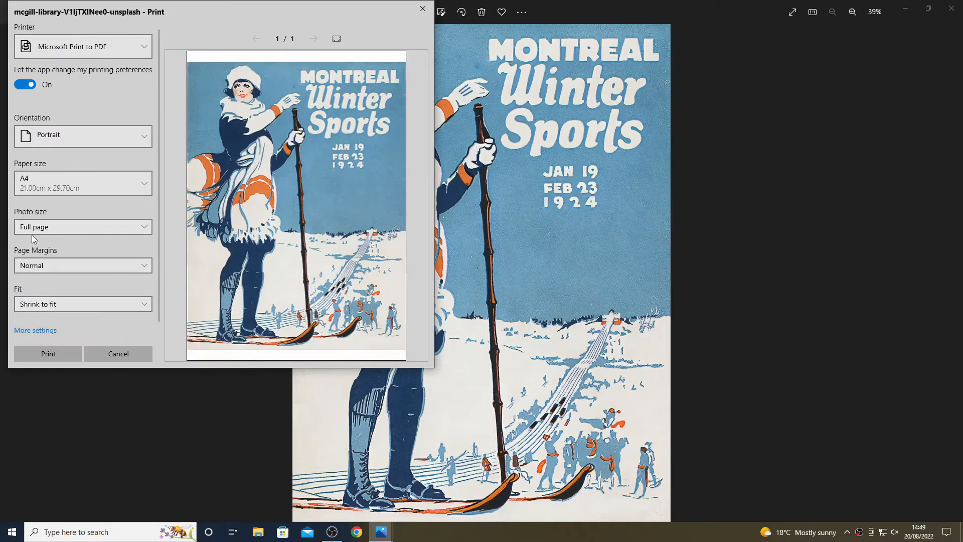
{"action": "mouse_move", "coordinate": [129, 410]}
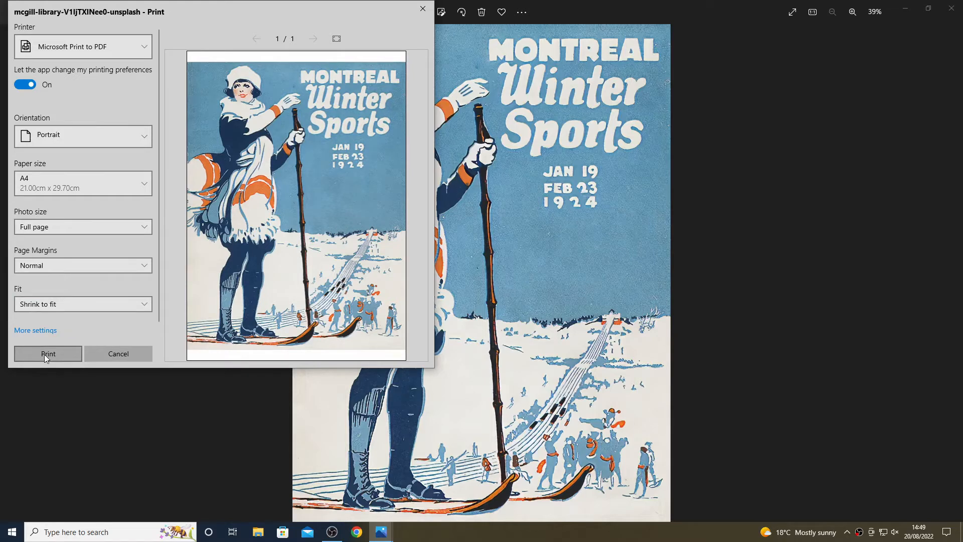
{"action": "left_click", "coordinate": [47, 354]}
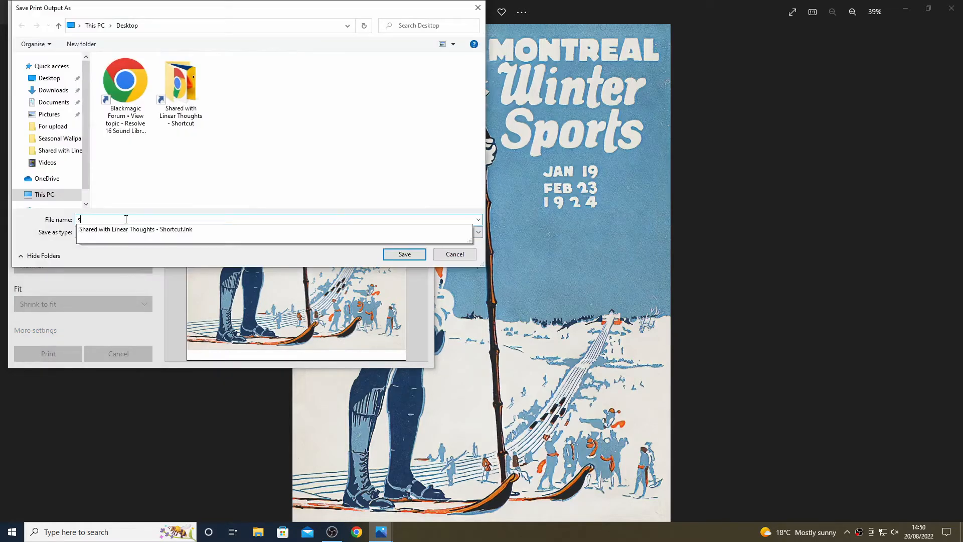
{"action": "type", "text": "ki-sport"}
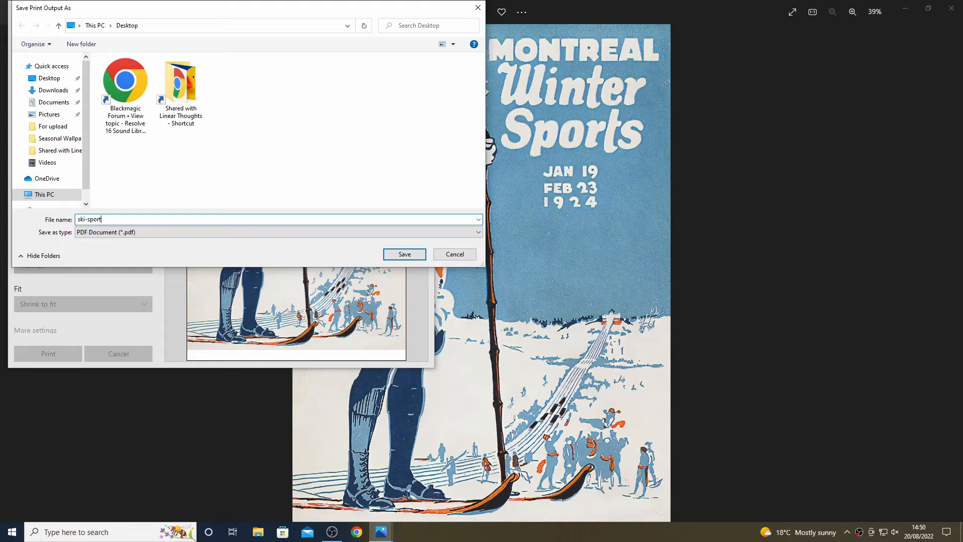
{"action": "left_click", "coordinate": [404, 254]}
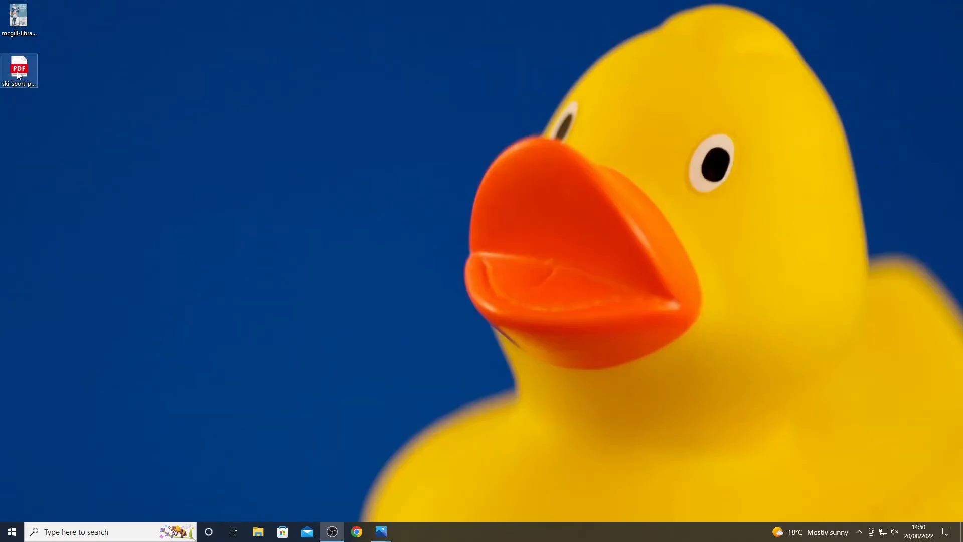
Open the new ski-sport PDF with Adobe Acrobat Reader DC from its context menu.
{"action": "right_click", "coordinate": [18, 70]}
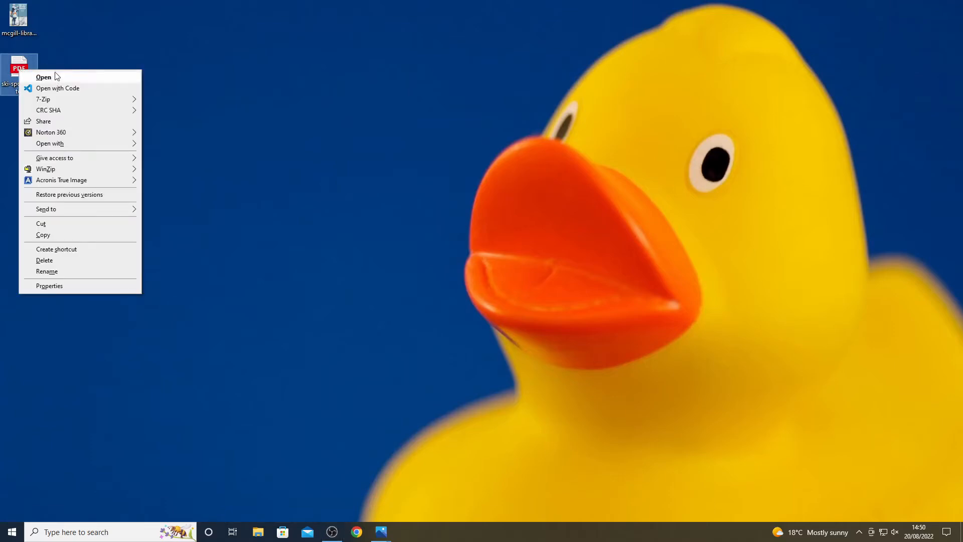
{"action": "mouse_move", "coordinate": [55, 87]}
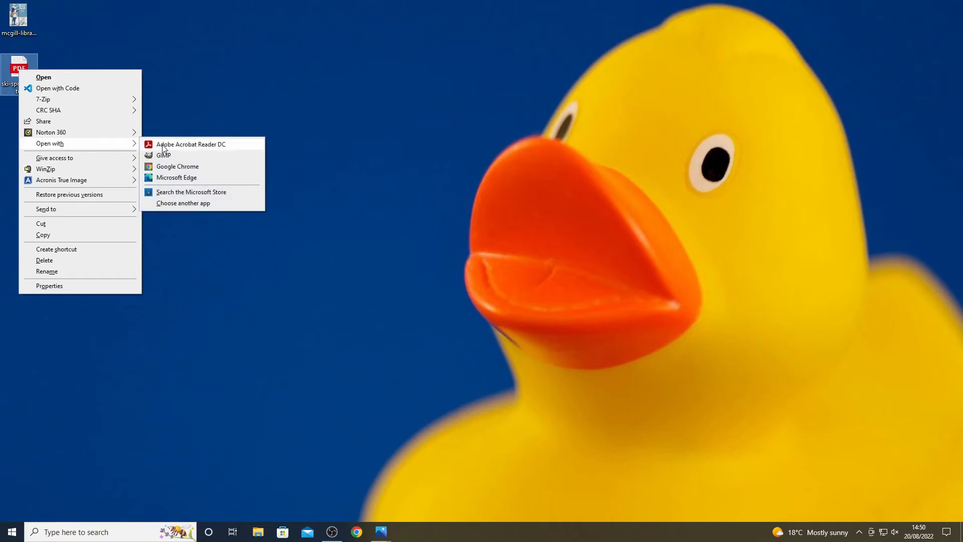
{"action": "left_click", "coordinate": [191, 143]}
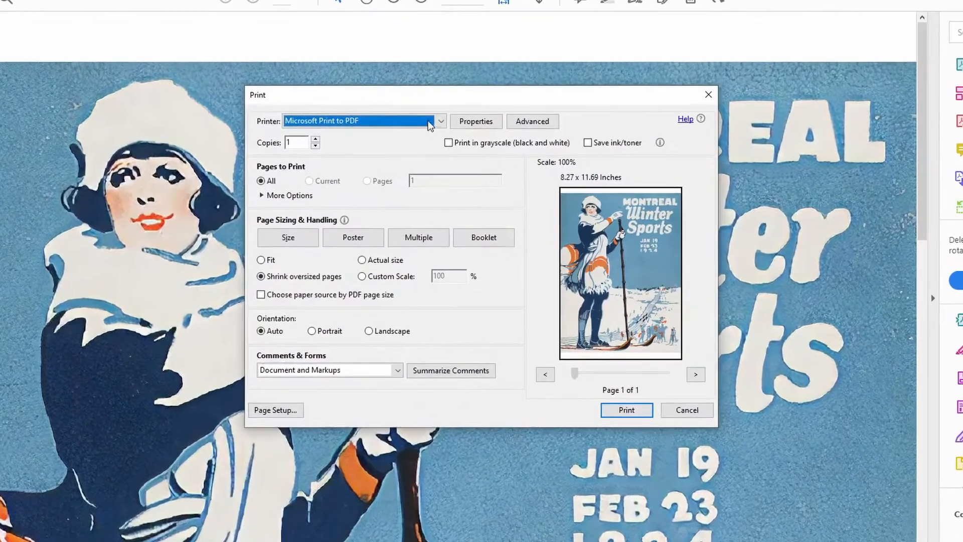
Select the EPSON78CB5F (XP-8600 Series) printer in the Print dialog.
{"action": "left_click", "coordinate": [440, 121]}
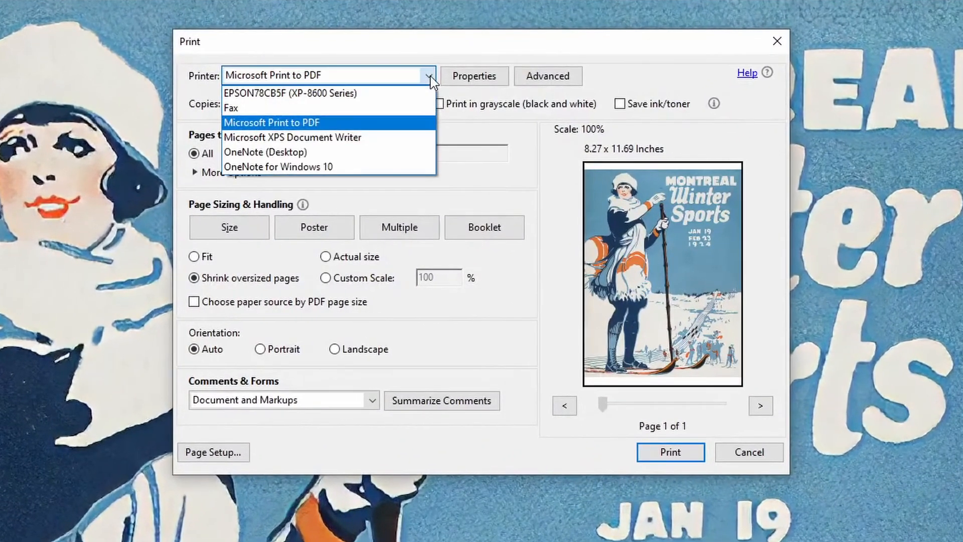
{"action": "left_click", "coordinate": [289, 93]}
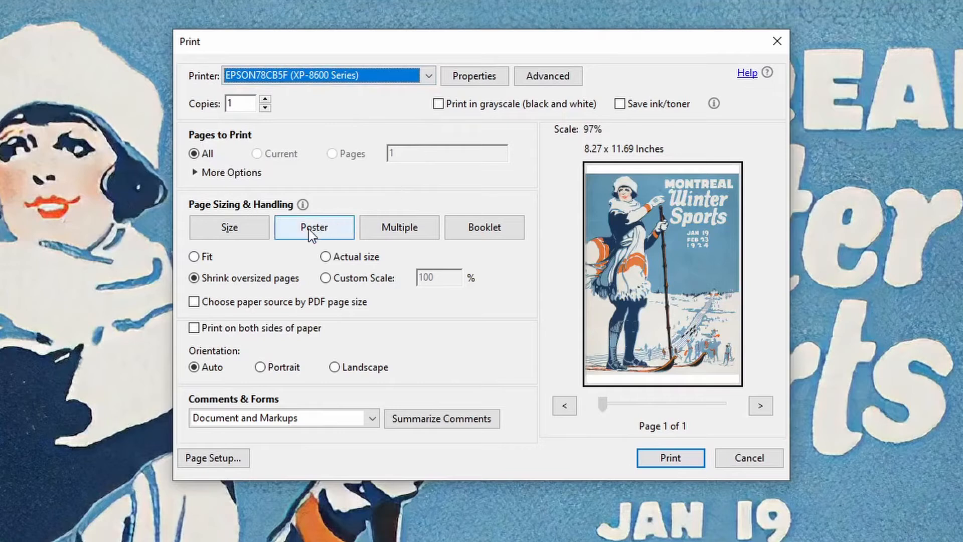
Enable Poster tiling at 260% tile scale with 0.2 in overlap and labels on each page.
{"action": "left_click", "coordinate": [313, 227]}
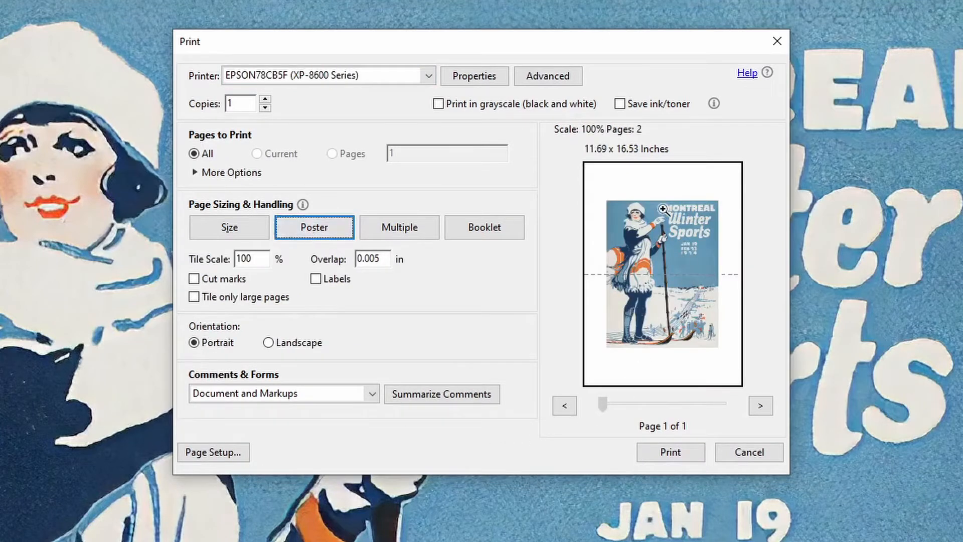
{"action": "mouse_move", "coordinate": [643, 352]}
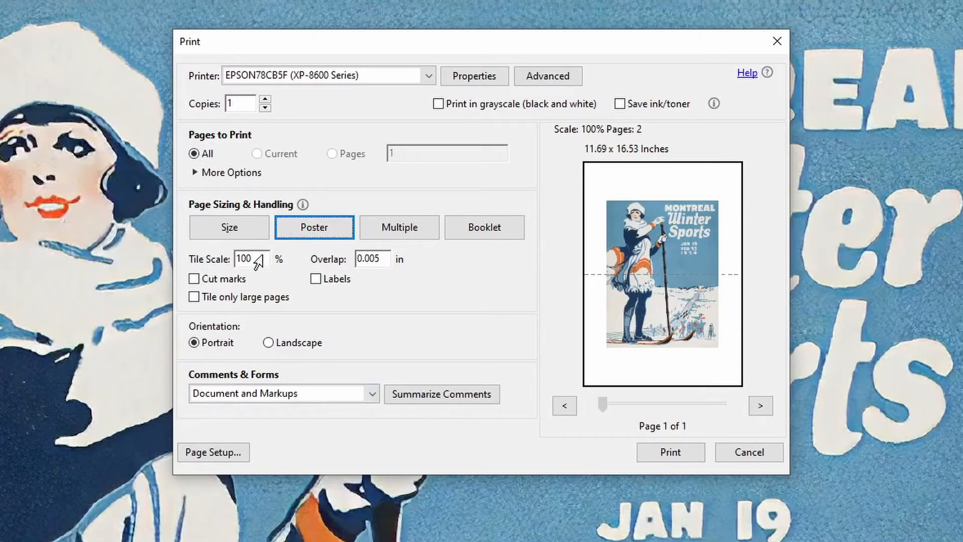
{"action": "mouse_move", "coordinate": [595, 155]}
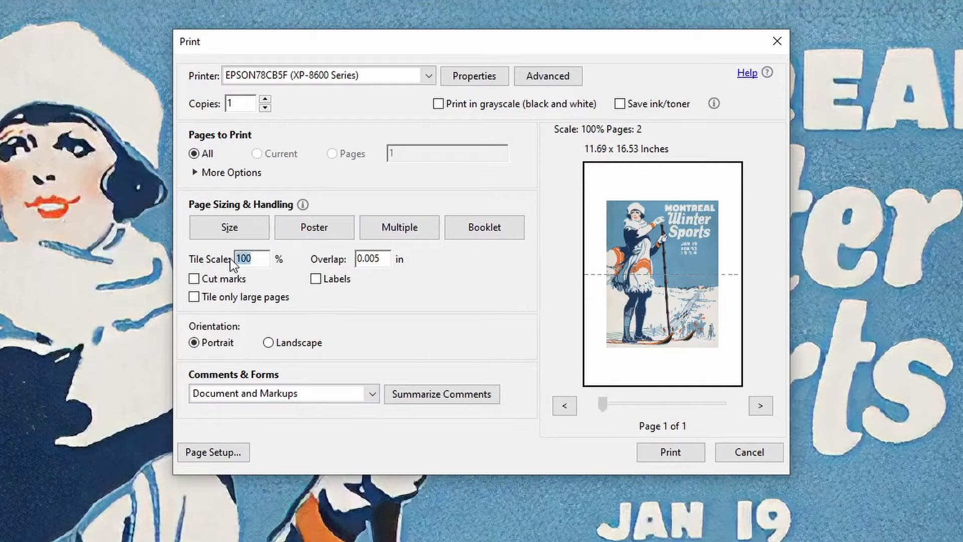
{"action": "type", "text": "180"}
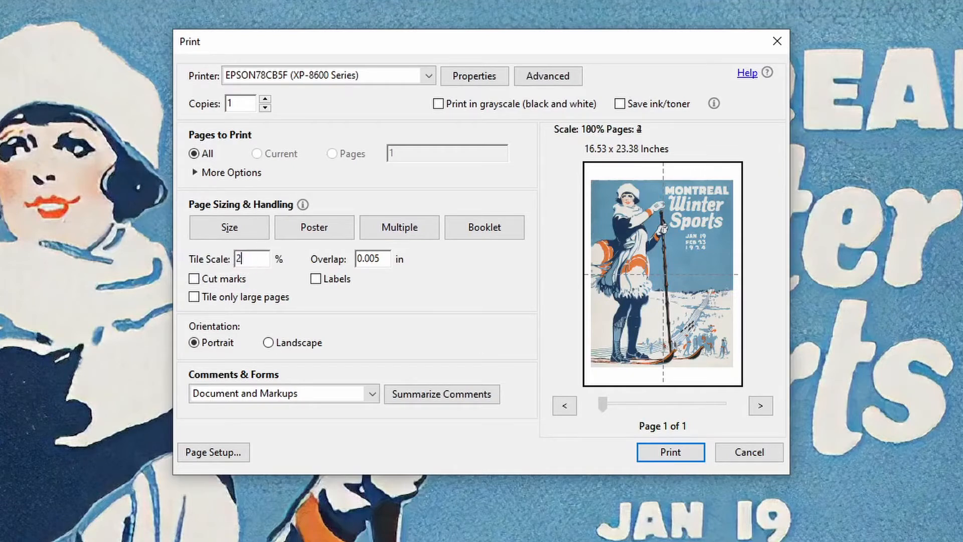
{"action": "type", "text": "60"}
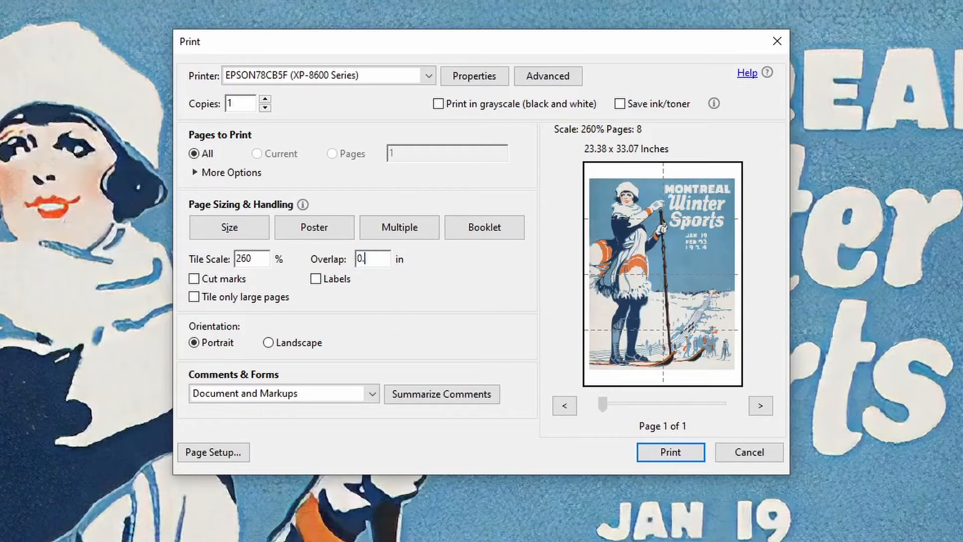
{"action": "type", "text": "2"}
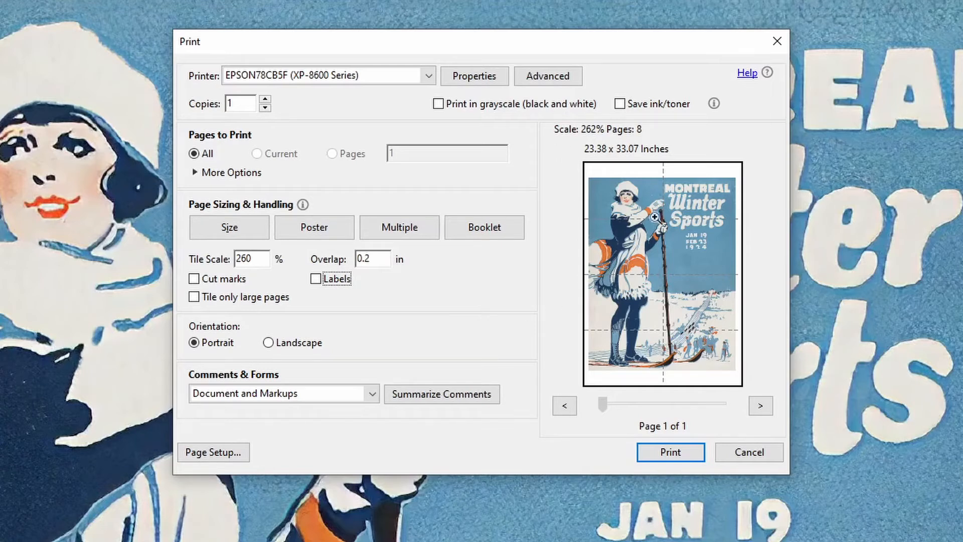
{"action": "left_click", "coordinate": [748, 452]}
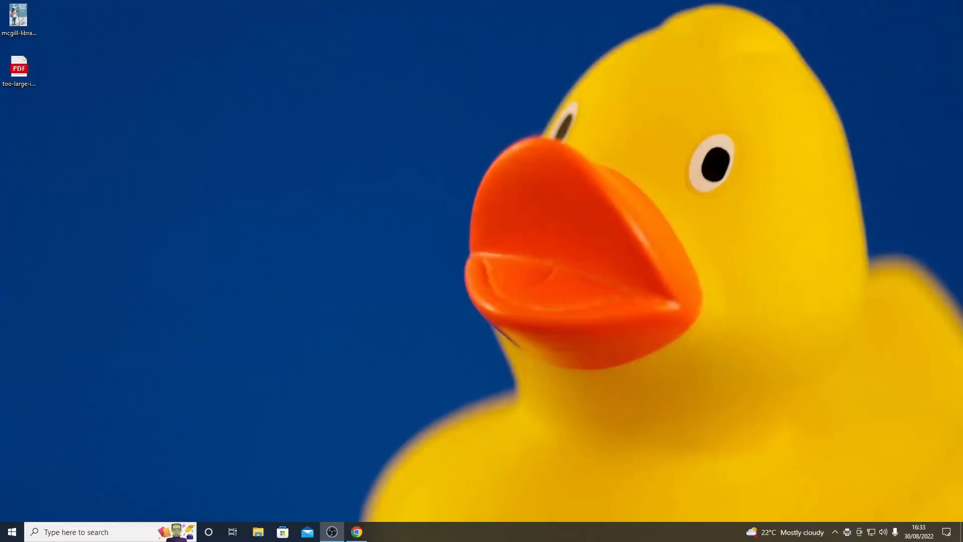
{"action": "mouse_move", "coordinate": [267, 229]}
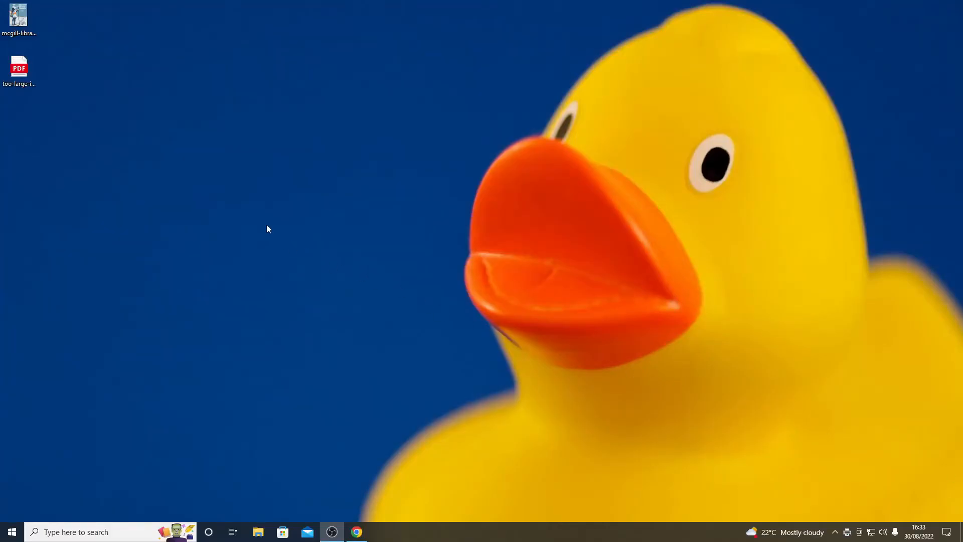
{"action": "left_click", "coordinate": [18, 67]}
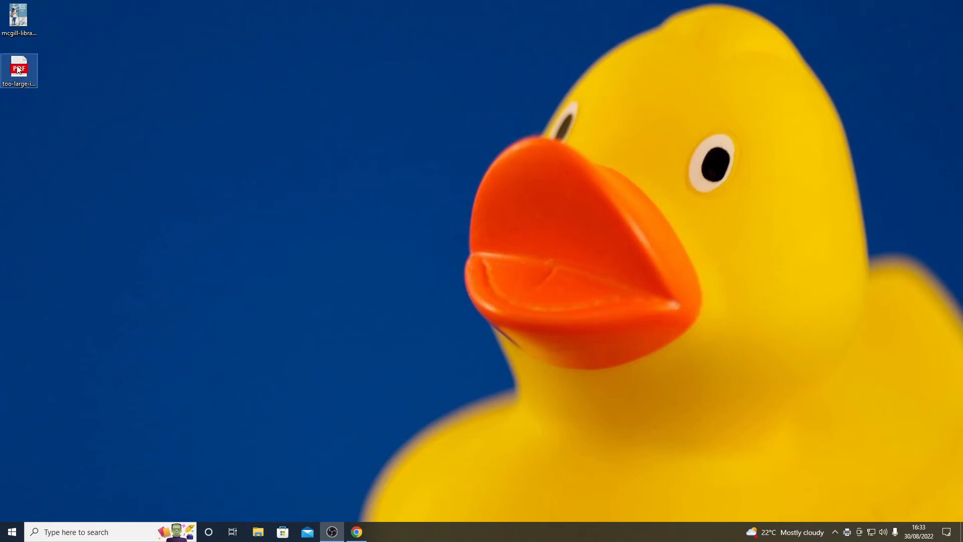
{"action": "right_click", "coordinate": [19, 70]}
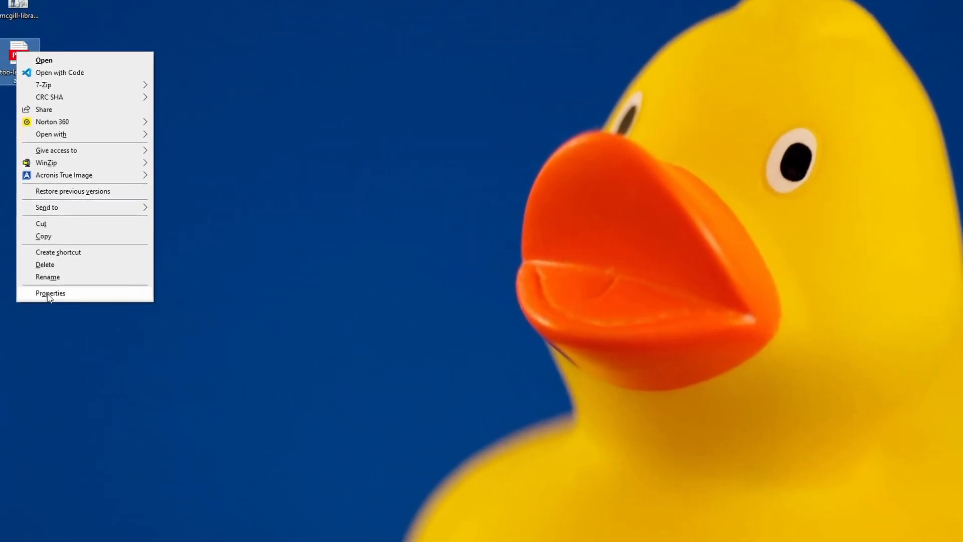
{"action": "left_click", "coordinate": [50, 293]}
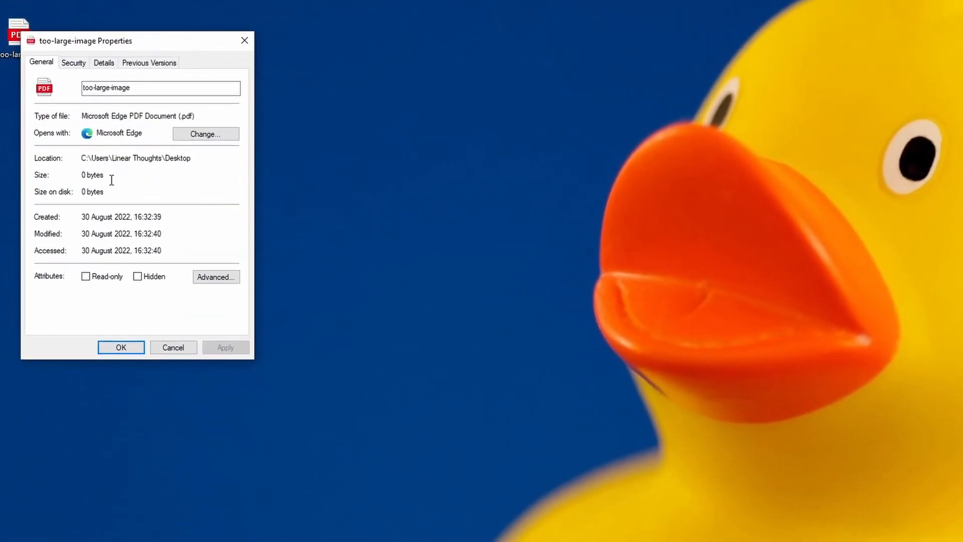
{"action": "mouse_move", "coordinate": [178, 238]}
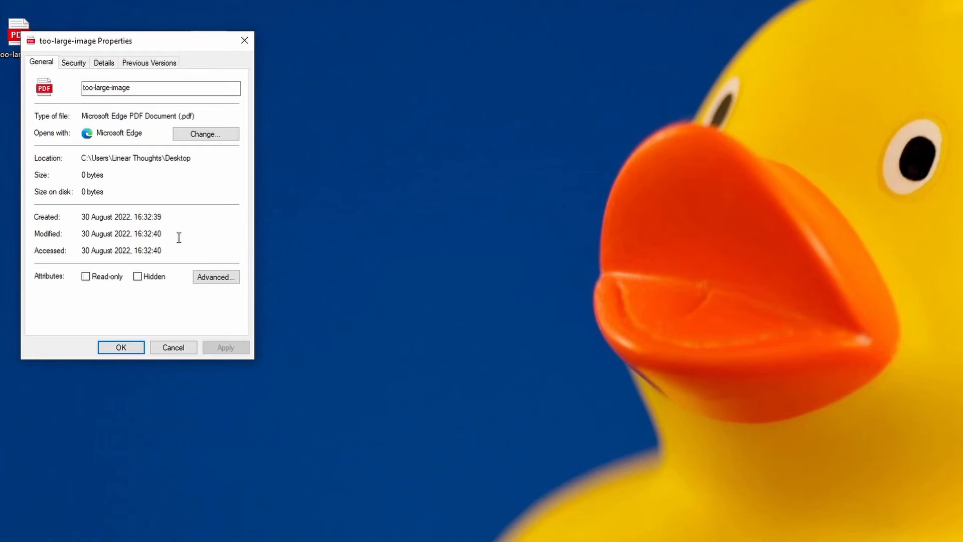
{"action": "mouse_move", "coordinate": [204, 378]}
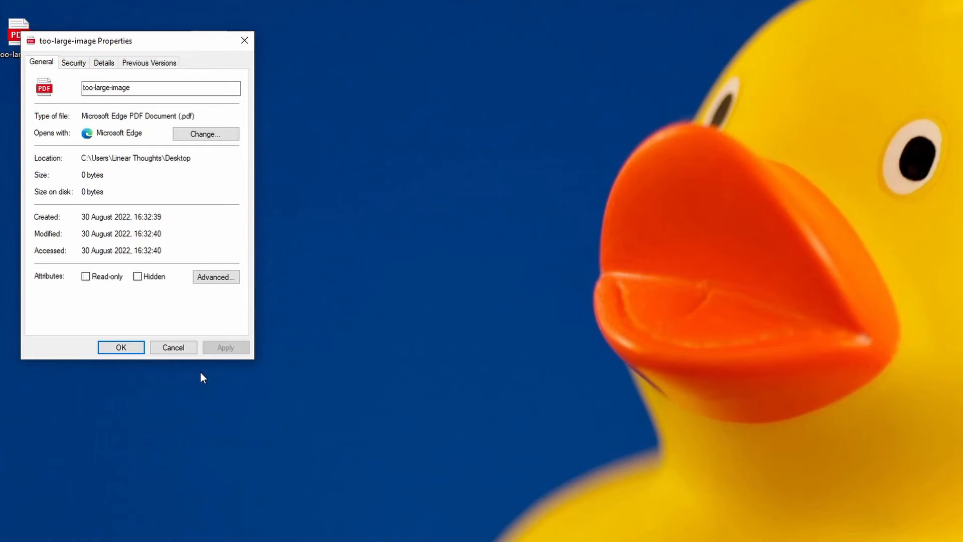
{"action": "mouse_move", "coordinate": [174, 347]}
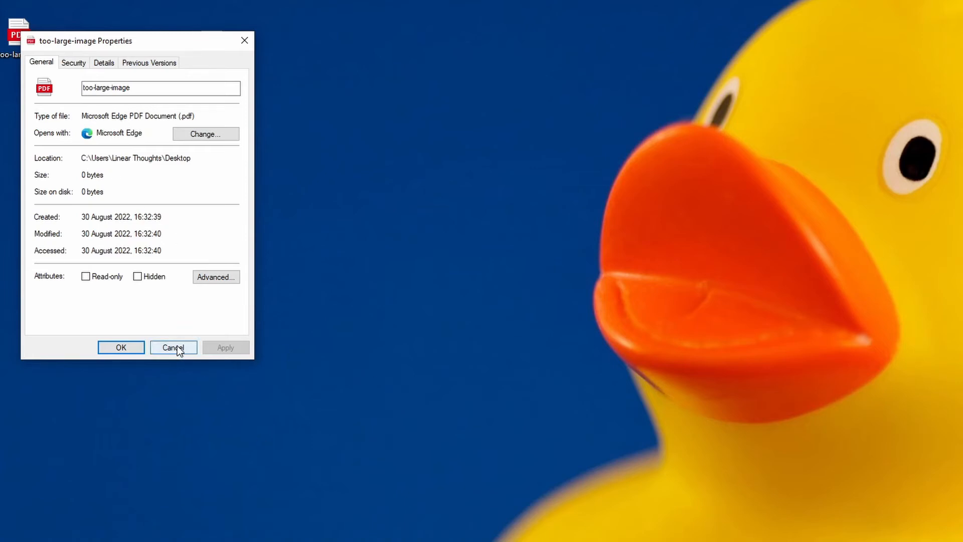
{"action": "left_click", "coordinate": [173, 347]}
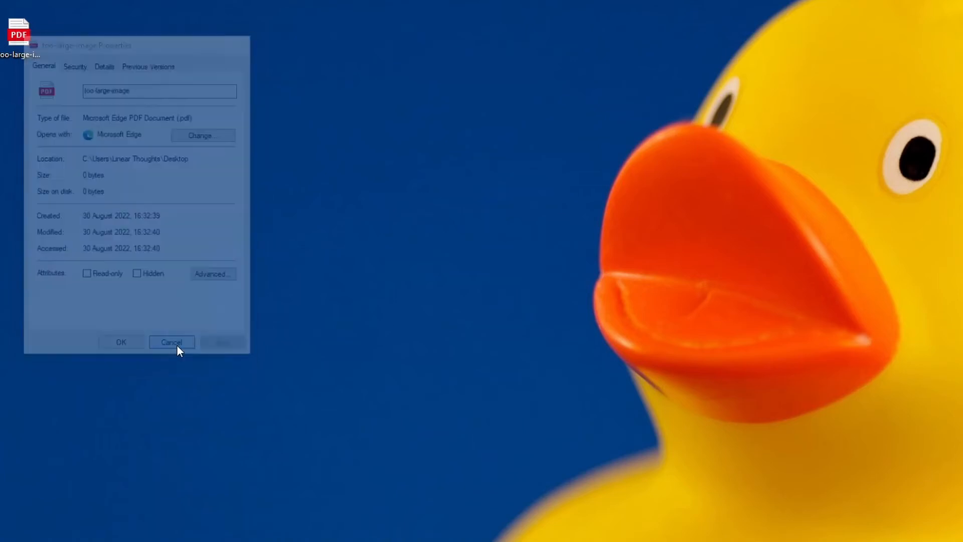
Close the properties dialog and search the Start menu for 'word' to launch Word.
{"action": "left_click", "coordinate": [172, 342]}
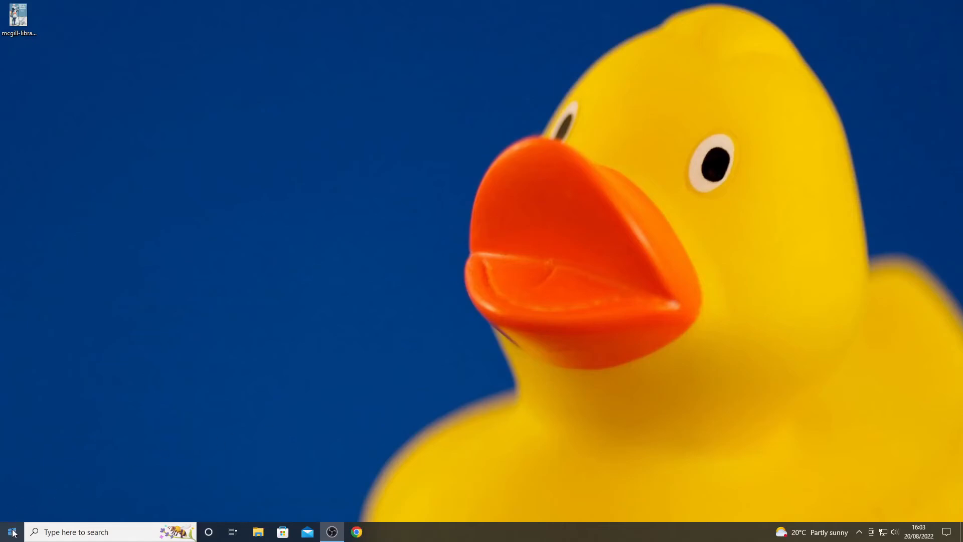
{"action": "left_click", "coordinate": [11, 532]}
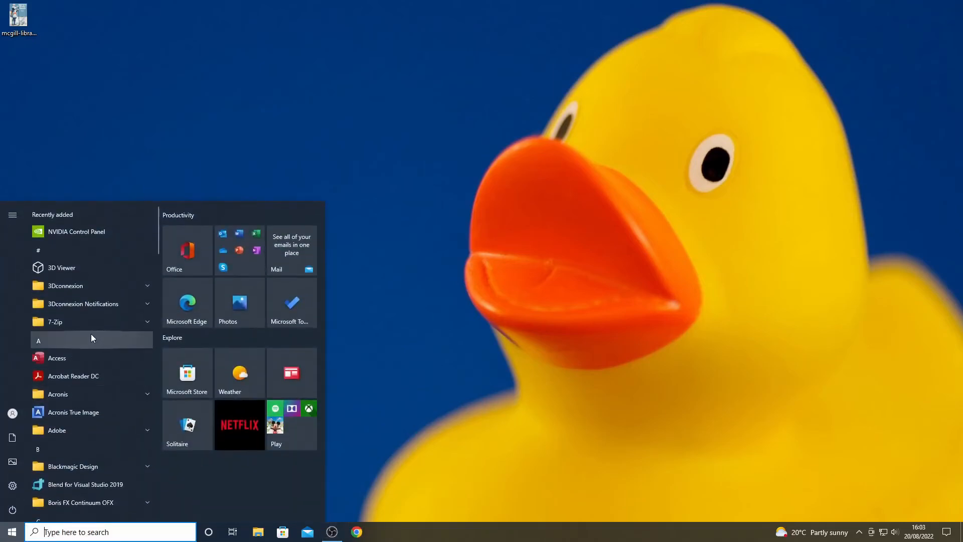
{"action": "type", "text": "word"}
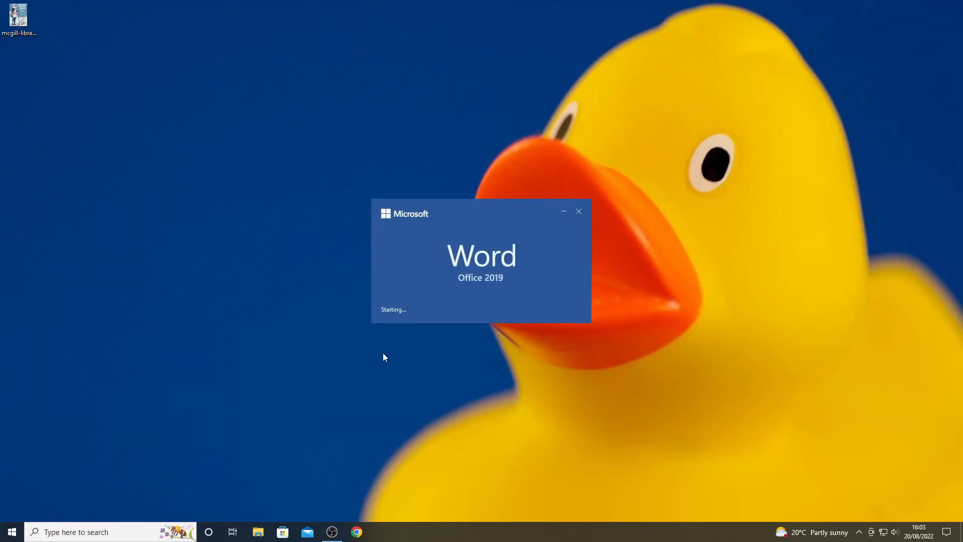
{"action": "mouse_move", "coordinate": [381, 392]}
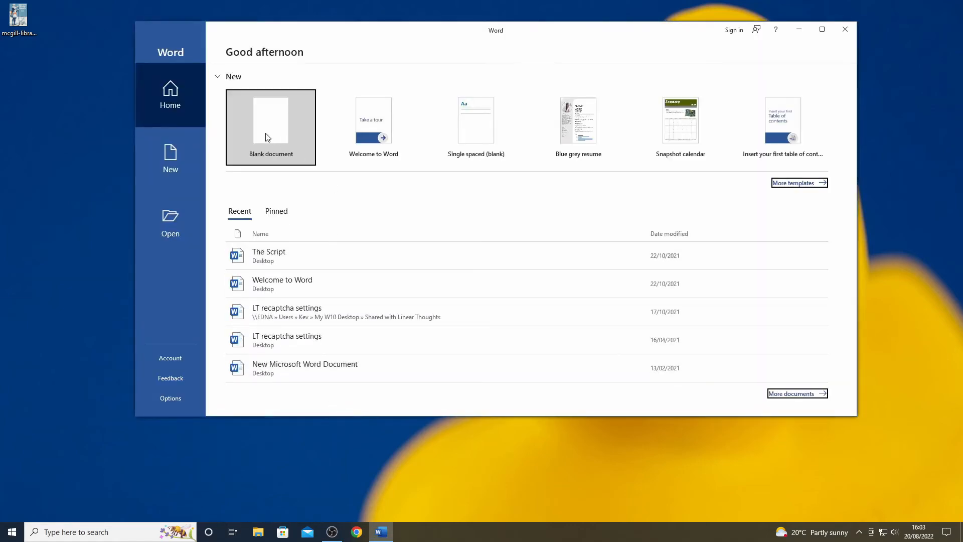
Start a new blank document and maximize the Word window.
{"action": "left_click", "coordinate": [269, 128]}
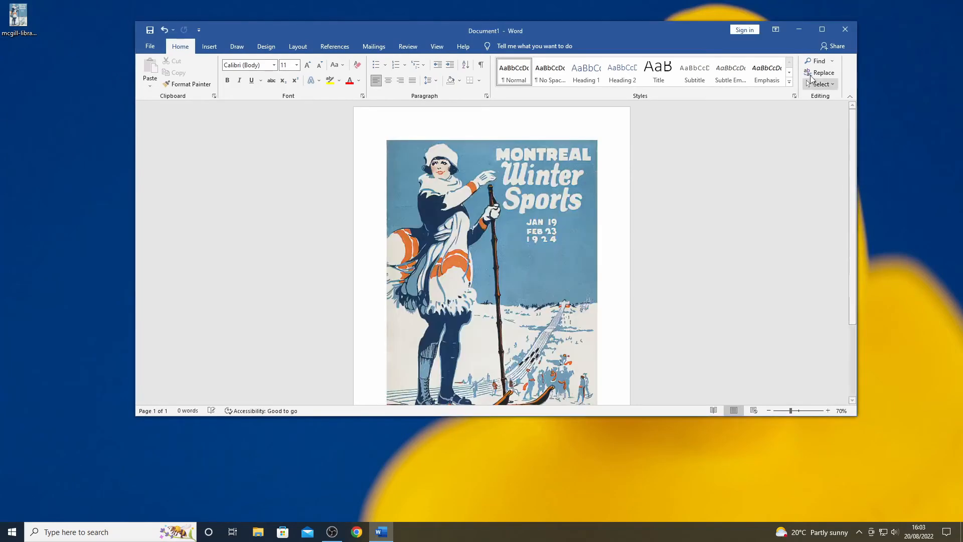
{"action": "left_click", "coordinate": [822, 29]}
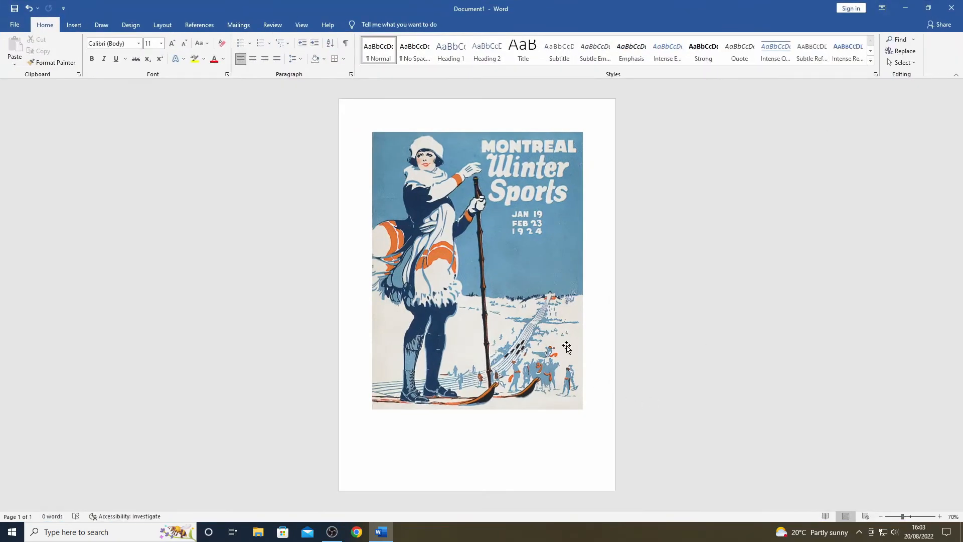
{"action": "mouse_move", "coordinate": [463, 231]}
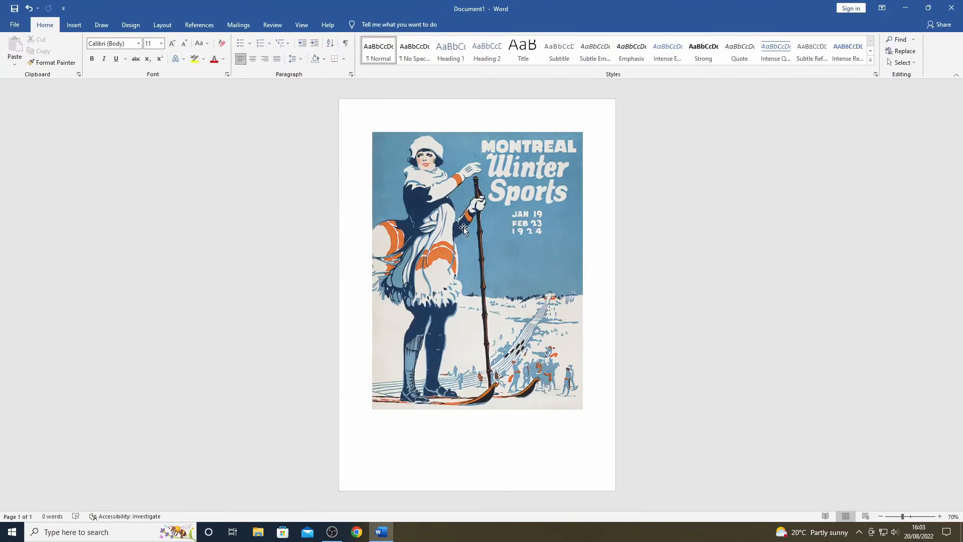
Set the poster picture's text wrapping to Behind text and enlarge it to fill the page.
{"action": "left_click", "coordinate": [463, 231]}
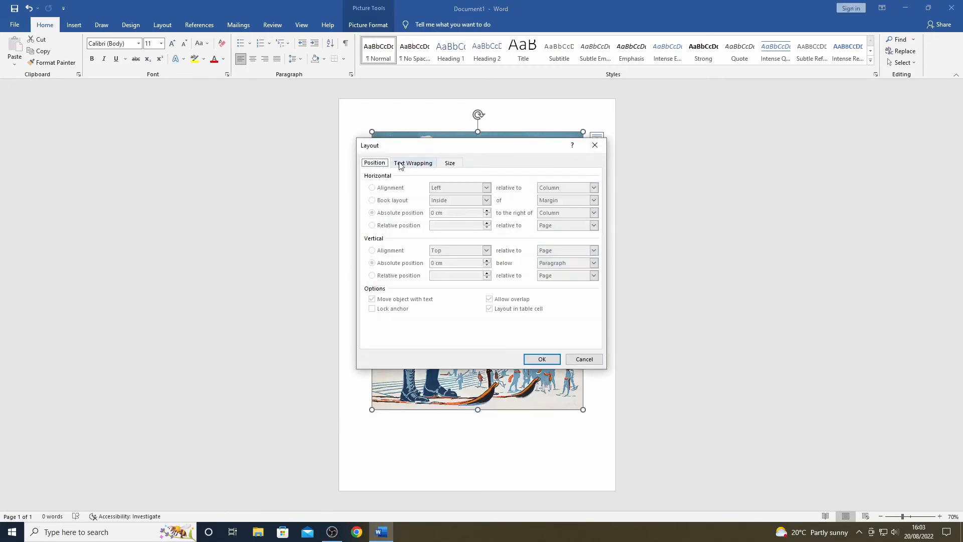
{"action": "left_click", "coordinate": [412, 162]}
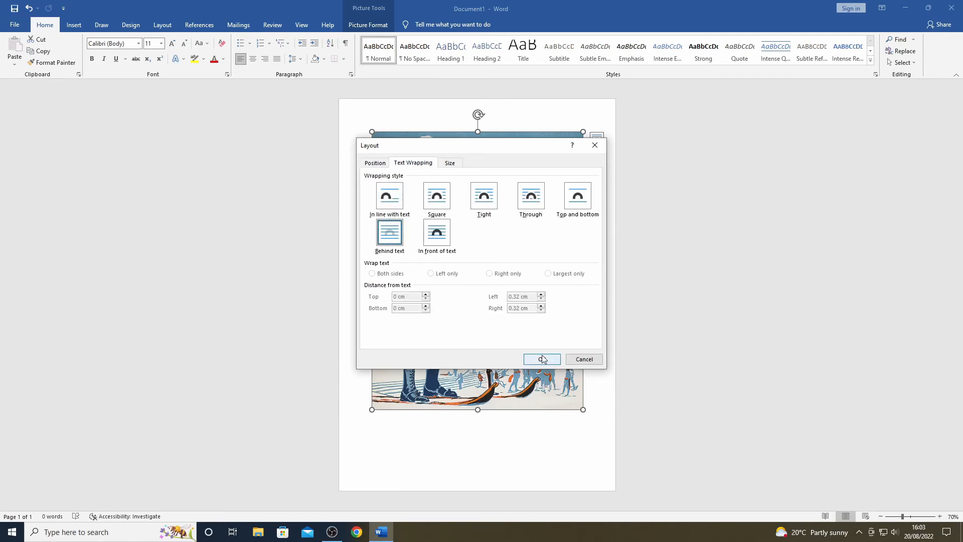
{"action": "left_click", "coordinate": [541, 359]}
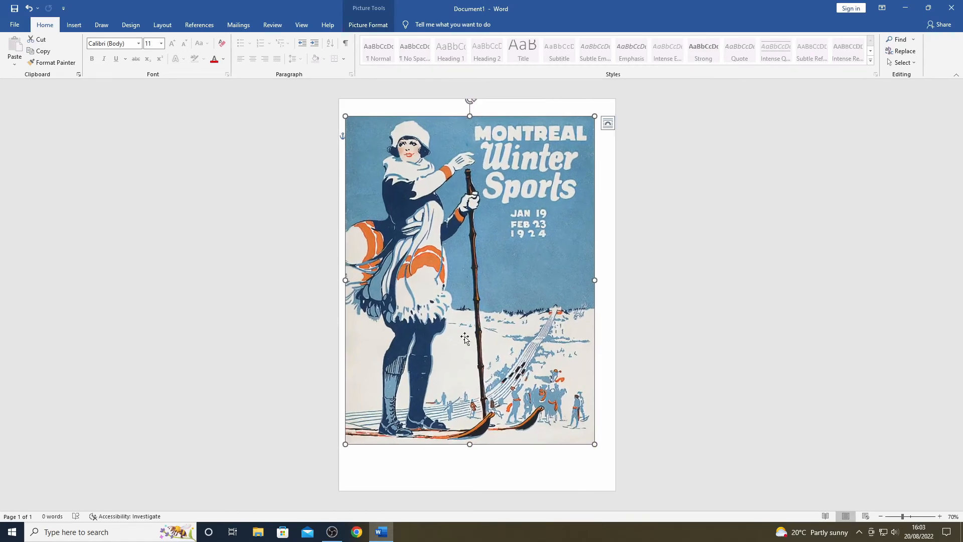
{"action": "left_click", "coordinate": [551, 251]}
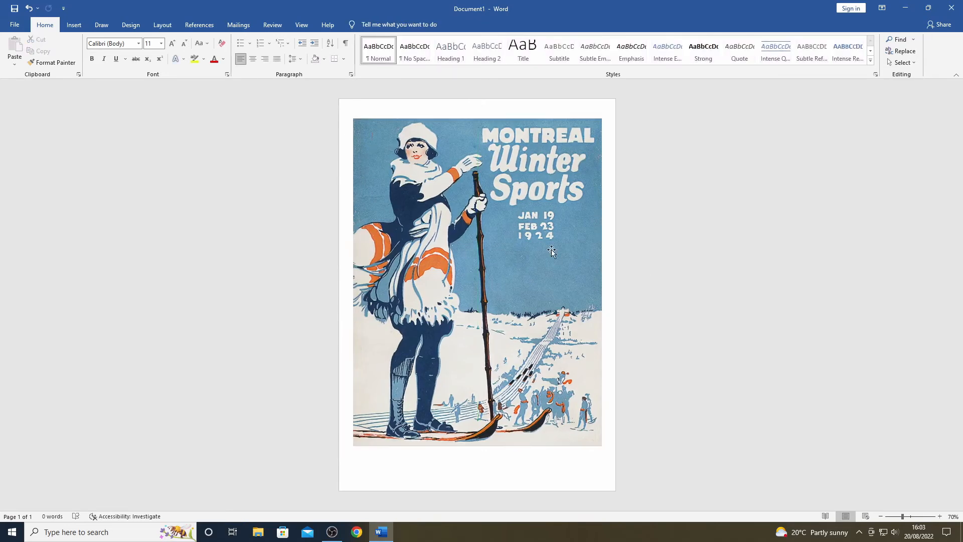
{"action": "left_click", "coordinate": [74, 24]}
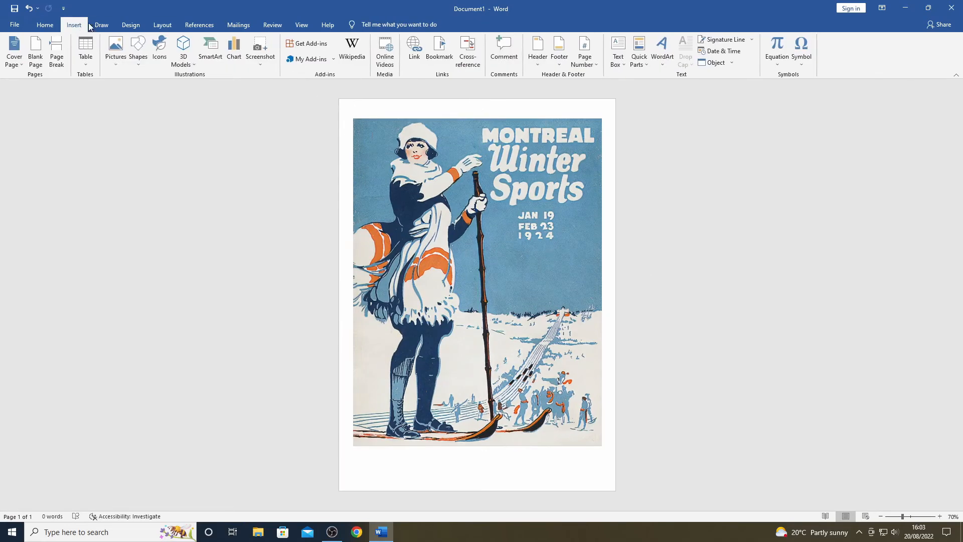
Insert WordArt reading 'Ski Party - 27th Aug' and 'Kevin's House!!' and bring up its formatting options.
{"action": "left_click", "coordinate": [662, 49]}
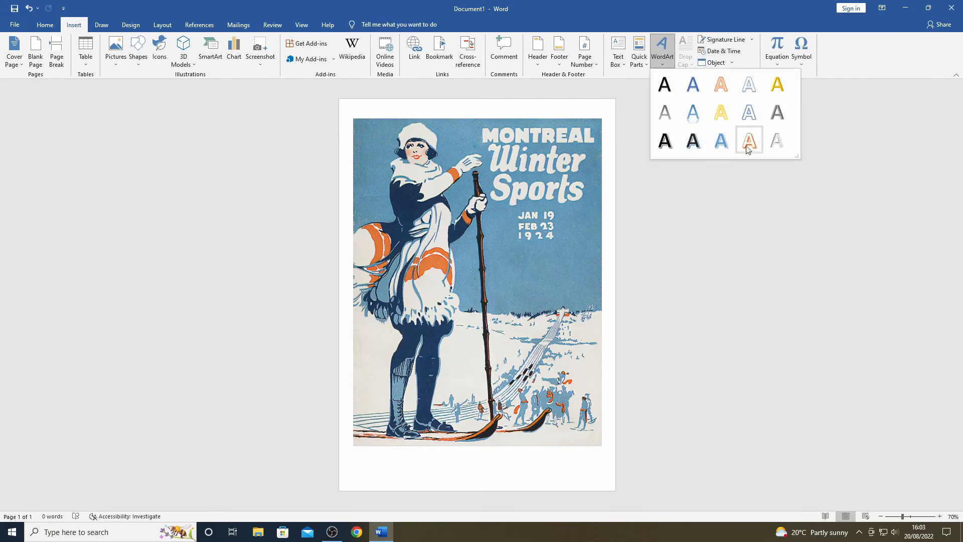
{"action": "mouse_move", "coordinate": [776, 84]}
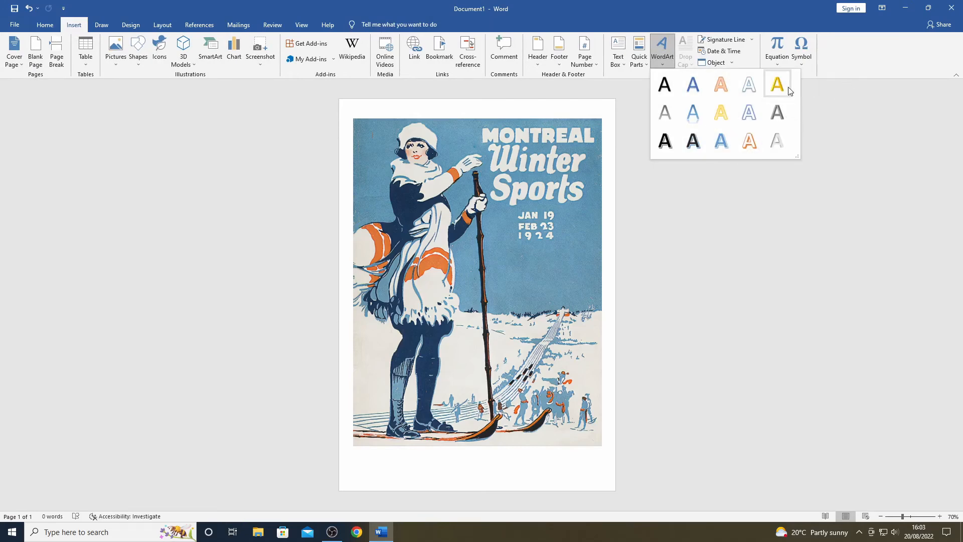
{"action": "mouse_move", "coordinate": [692, 84]}
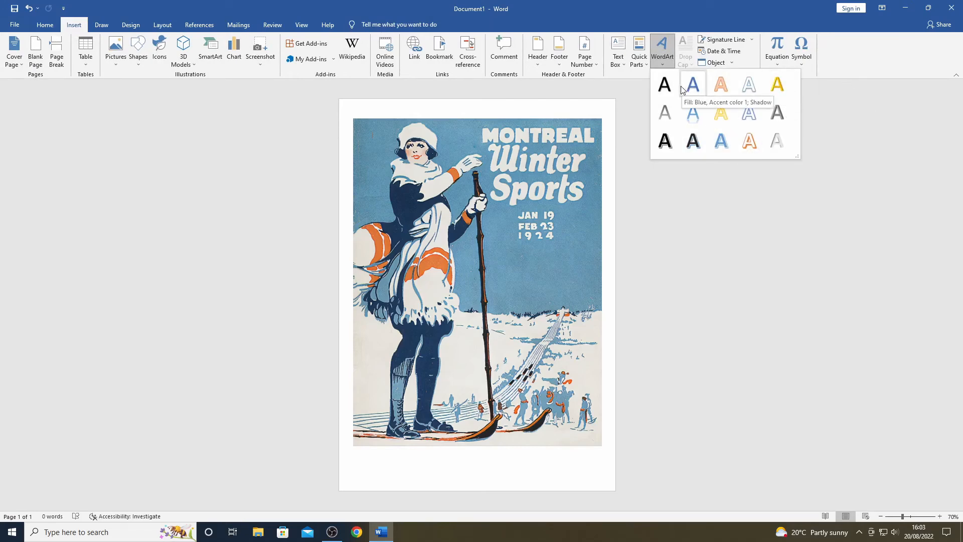
{"action": "left_click", "coordinate": [692, 84]}
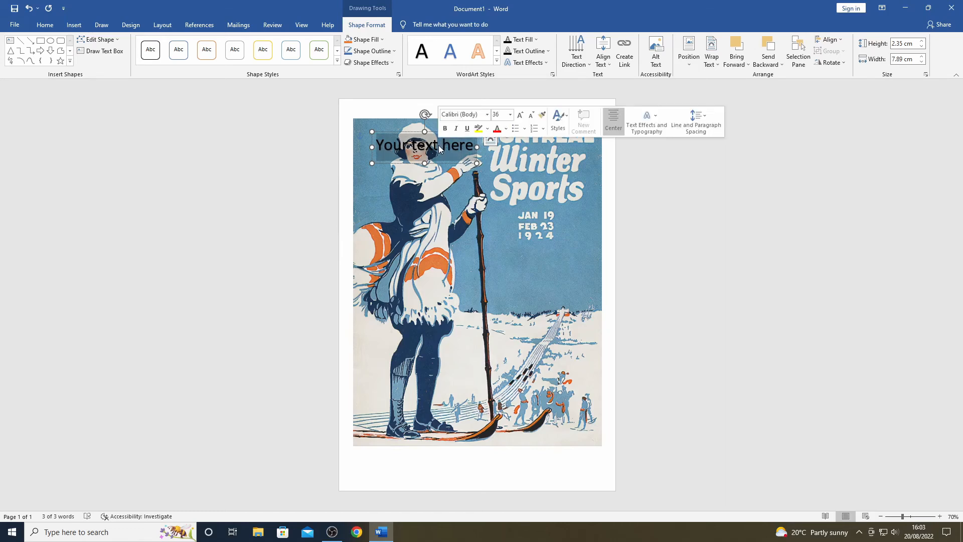
{"action": "type", "text": "Ski Party - 27th Aug"}
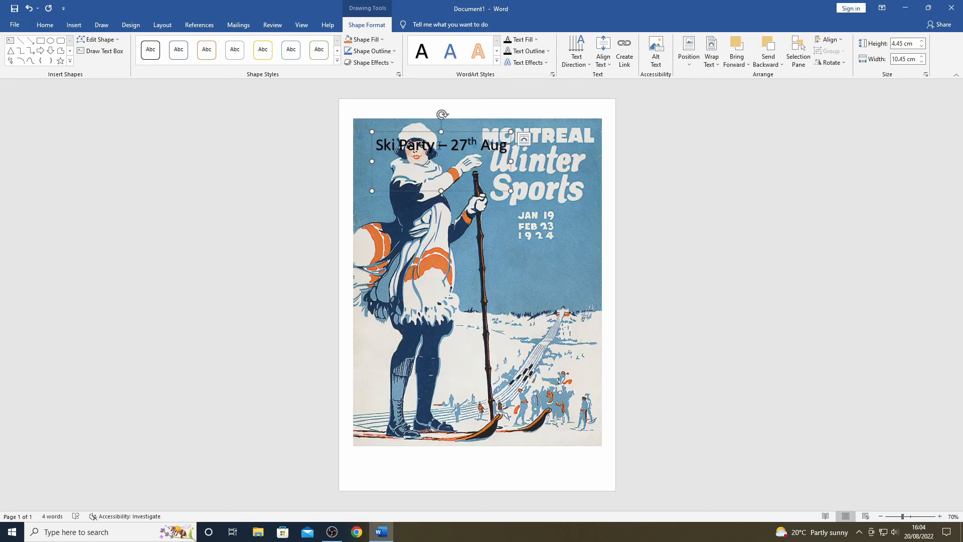
{"action": "type", "text": "Kevin's House!!"}
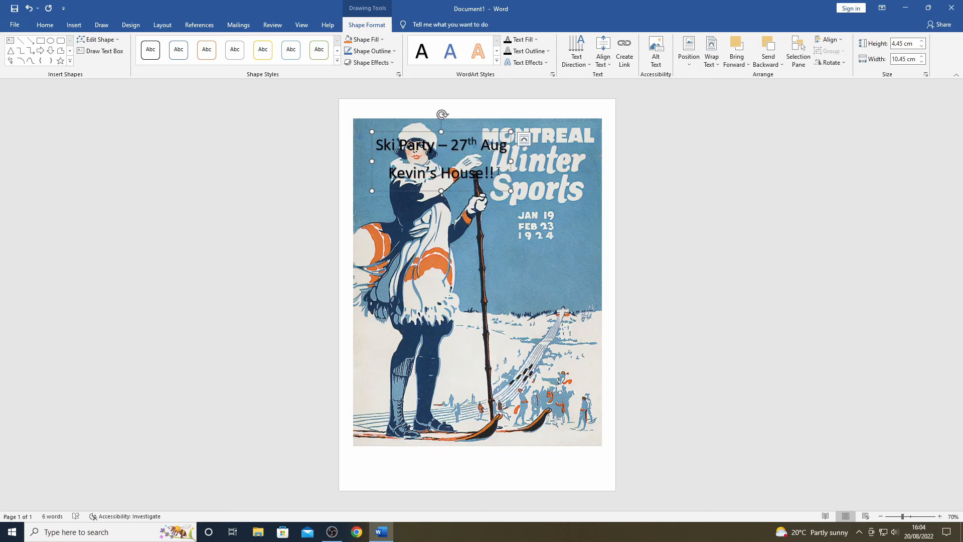
{"action": "right_click", "coordinate": [439, 173]}
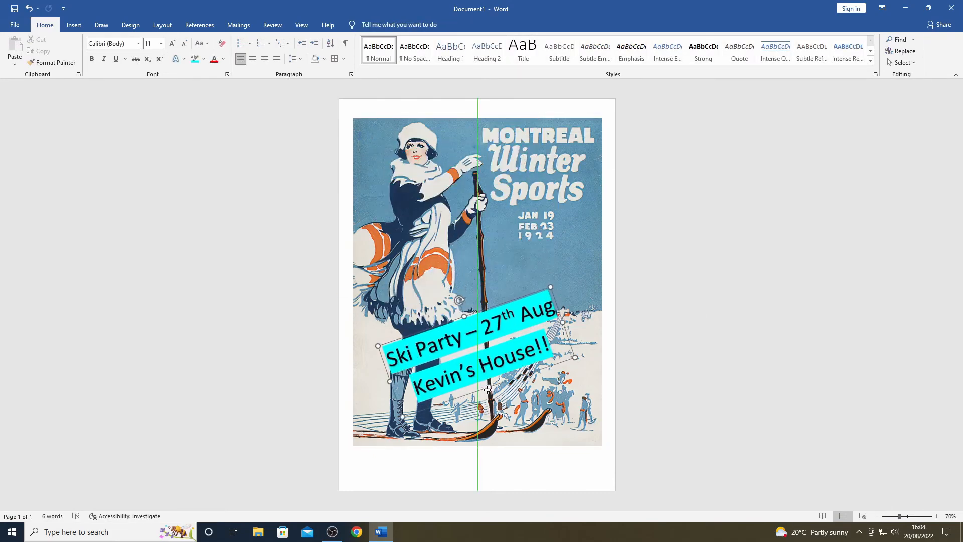
Print the document to Microsoft Print to PDF and begin naming the output file.
{"action": "left_click", "coordinate": [13, 24]}
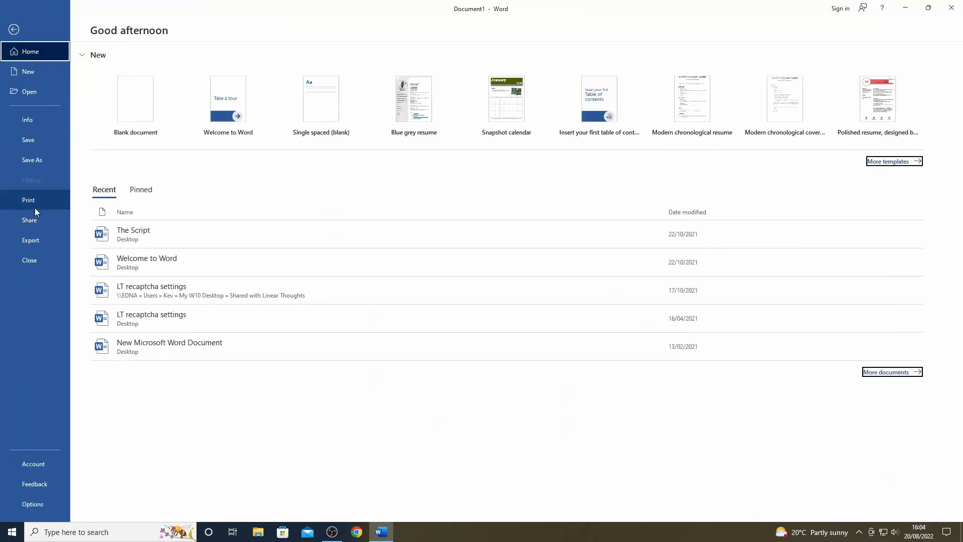
{"action": "left_click", "coordinate": [28, 199]}
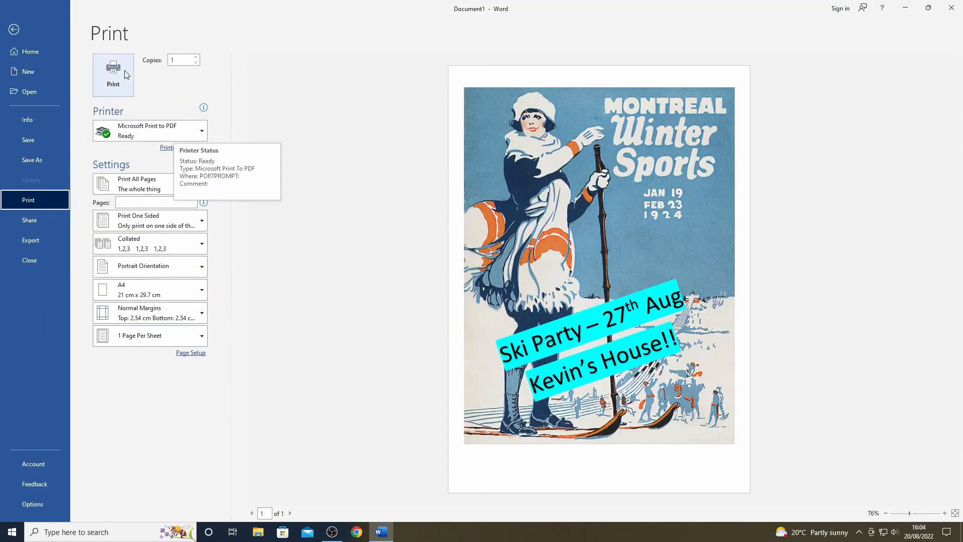
{"action": "left_click", "coordinate": [112, 67]}
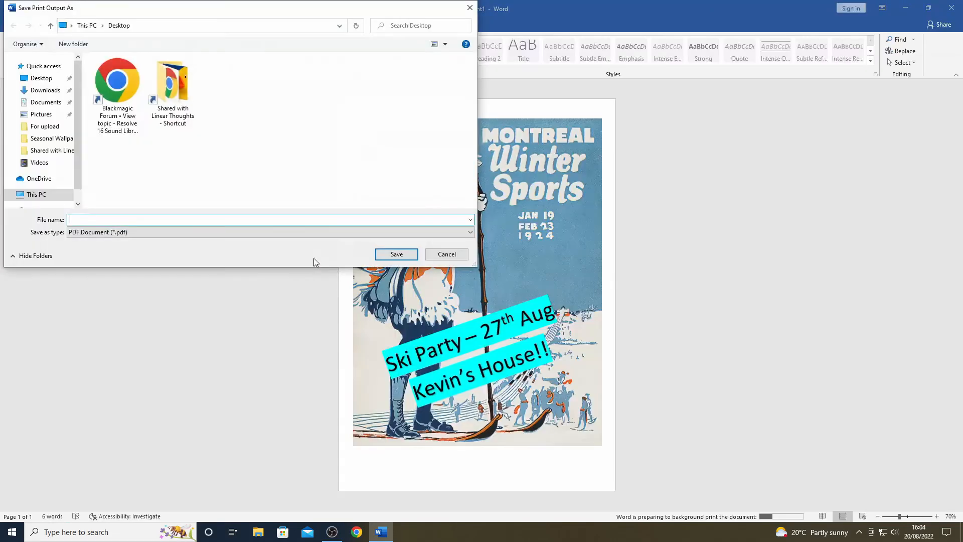
{"action": "left_click", "coordinate": [395, 254]}
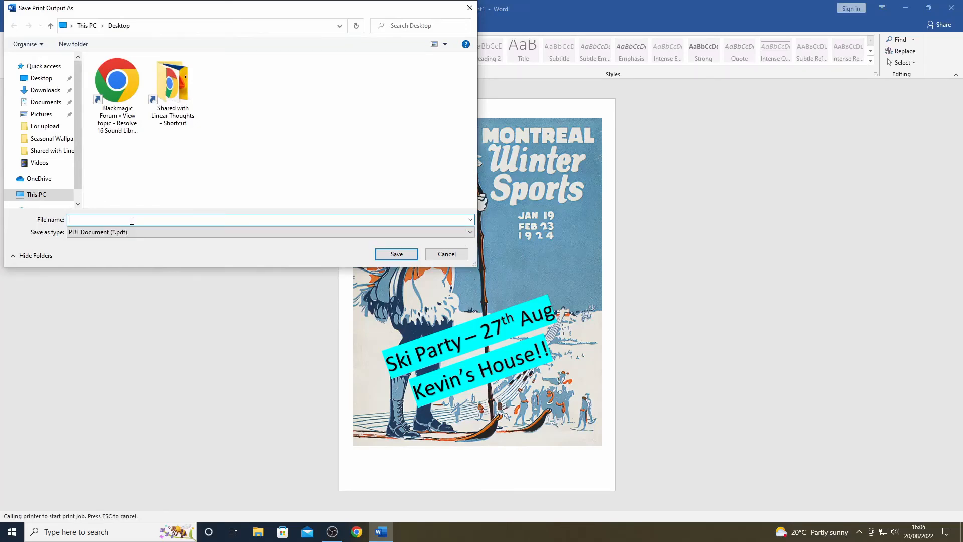
{"action": "type", "text": "in"}
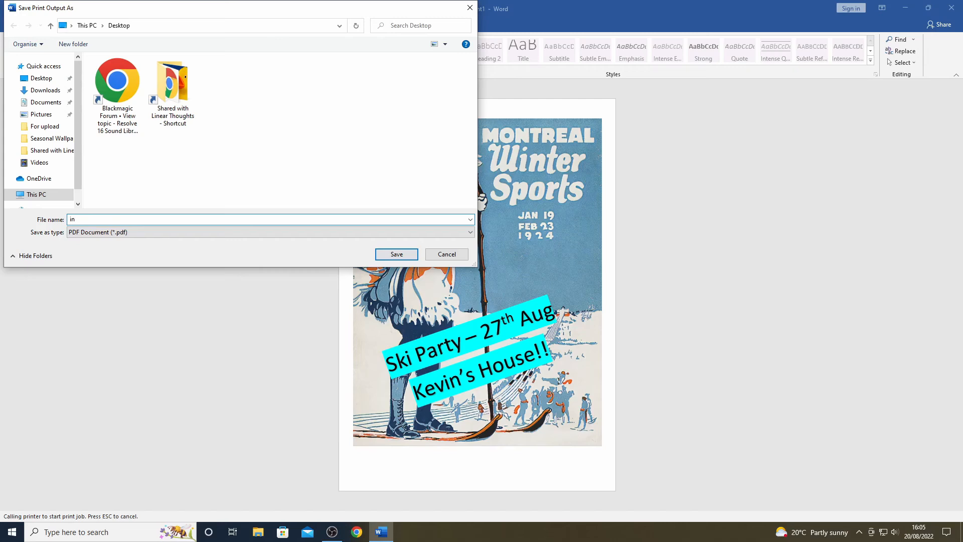